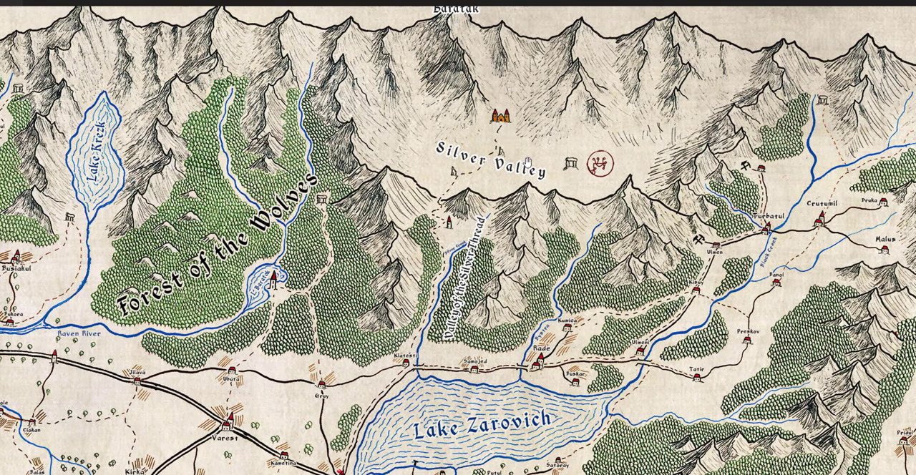
pyautogui.moveTo(507, 237)
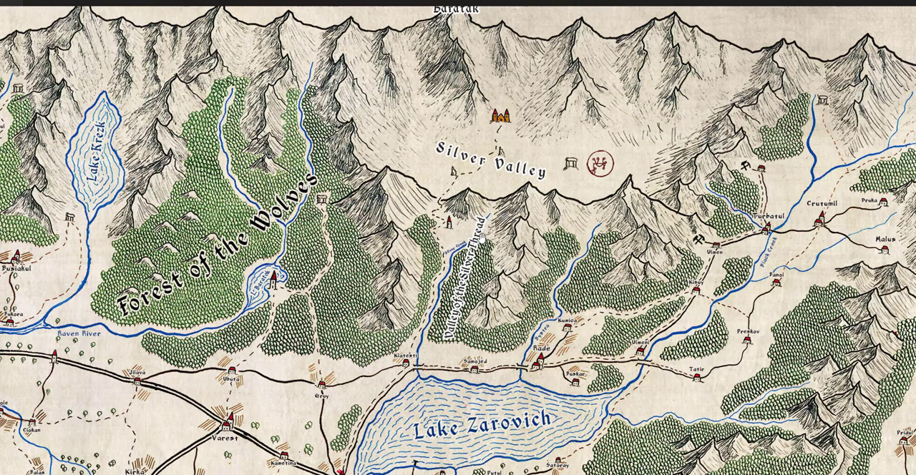
# - Scroll the regional map so Krezk, Lake Zarovich and Vallaki share the view
pyautogui.scroll(-3)
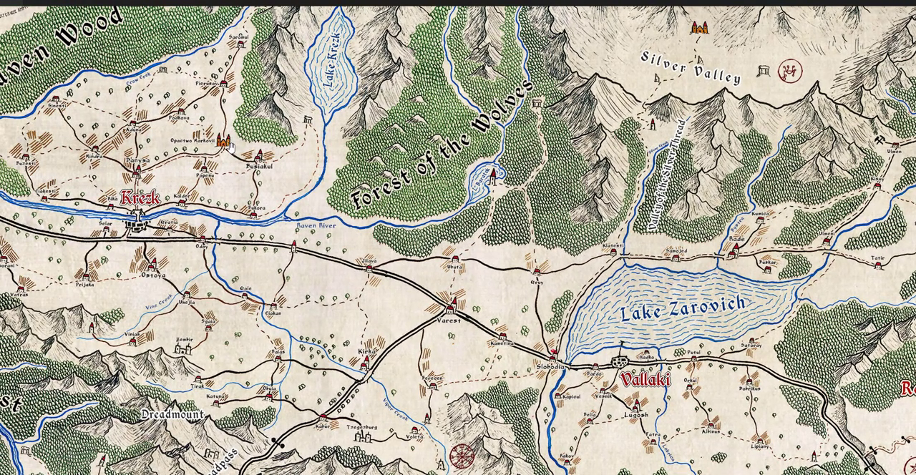
pyautogui.moveTo(279, 223)
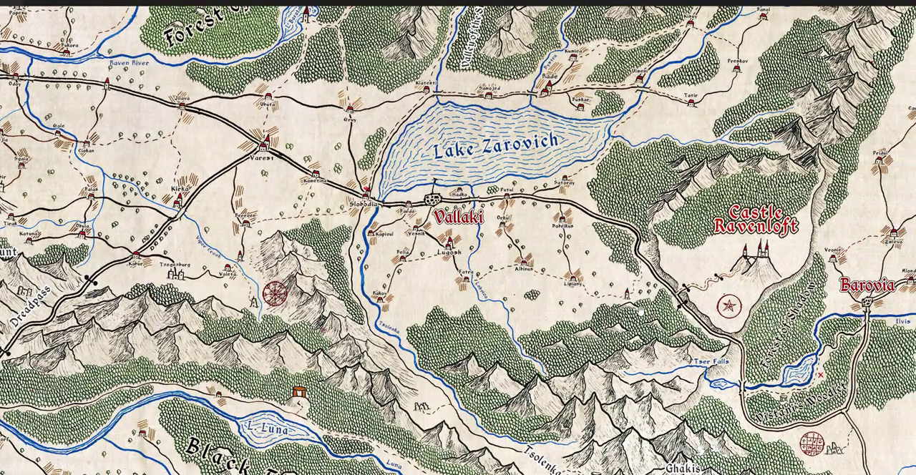
pyautogui.moveTo(461, 246)
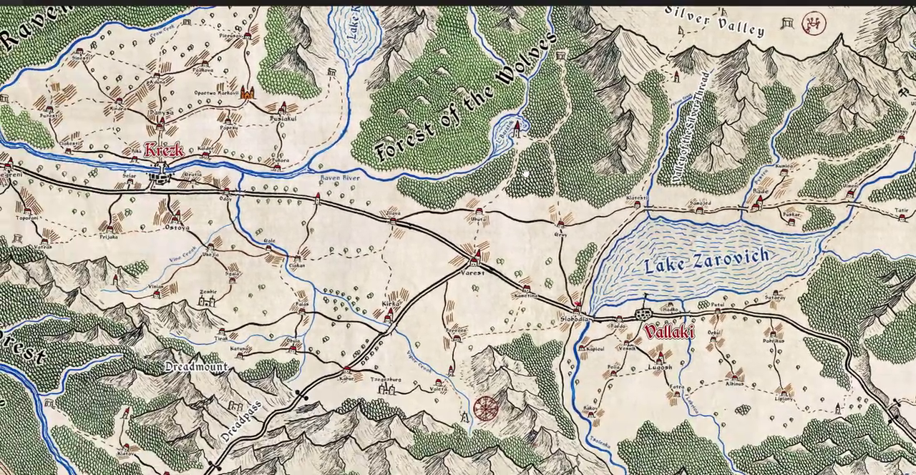
# - Pan the map east so Castle Ravenloft appears alongside Krezk and Vallaki
pyautogui.scroll(-3)
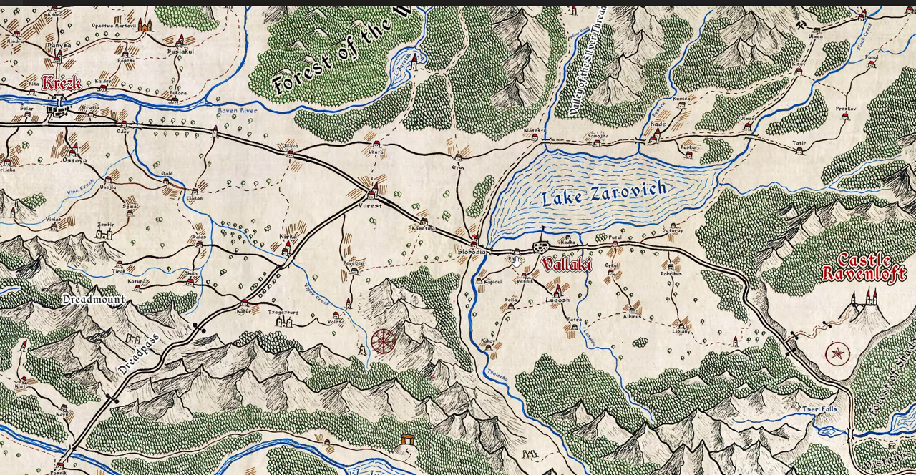
pyautogui.moveTo(515, 261)
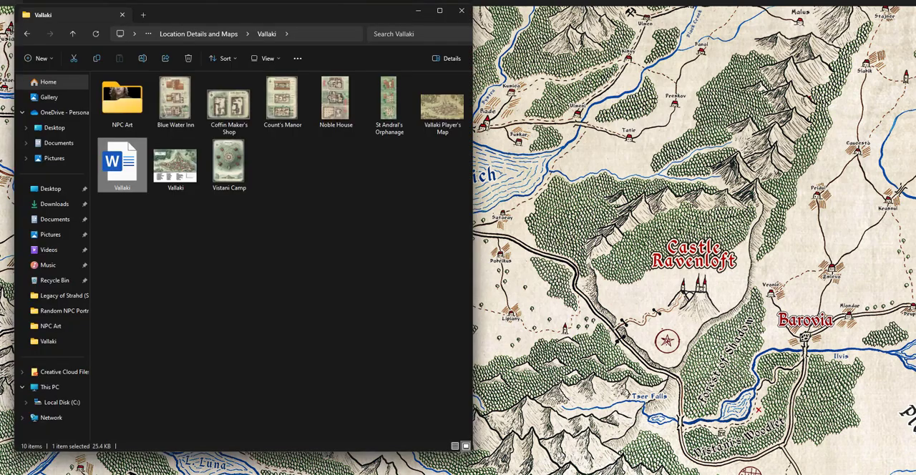
# - Open the Vallaki Word file from the Vallaki folder to its Factions and NPCs page
pyautogui.doubleClick(122, 160)
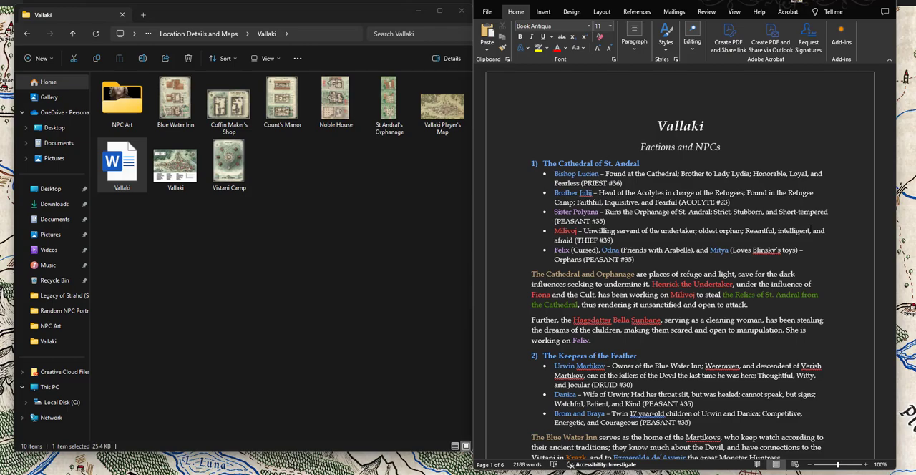
pyautogui.moveTo(299, 22)
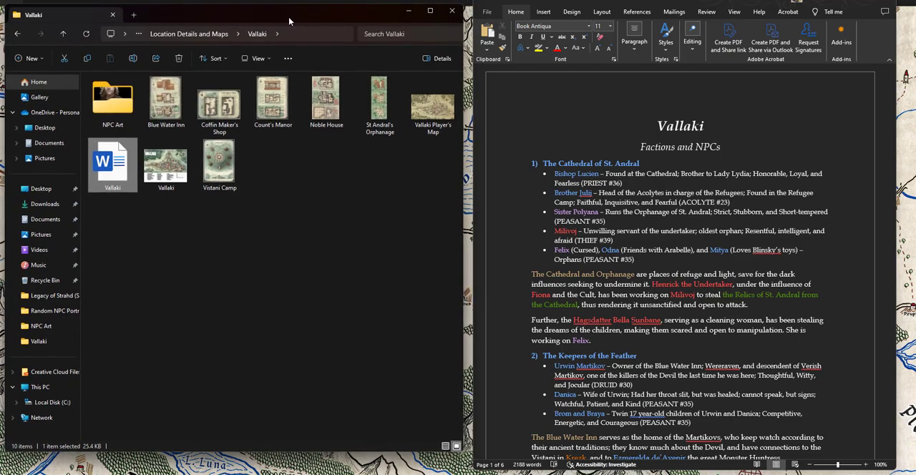
pyautogui.moveTo(727, 329)
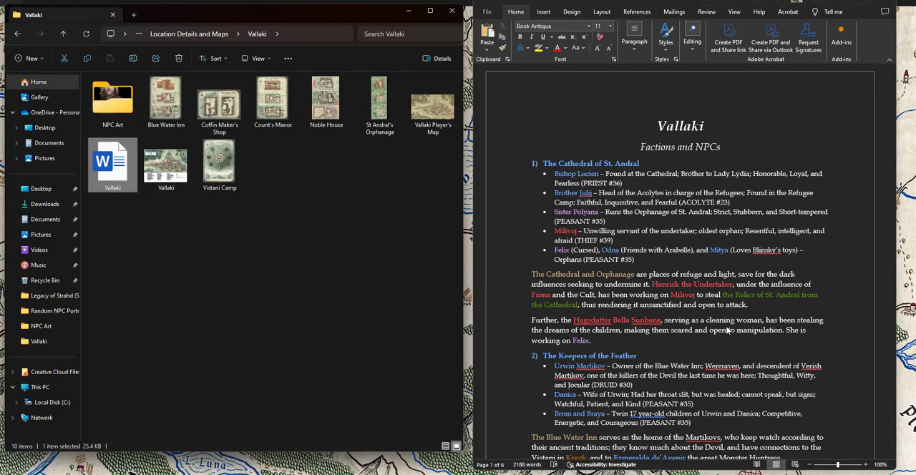
pyautogui.moveTo(624, 293)
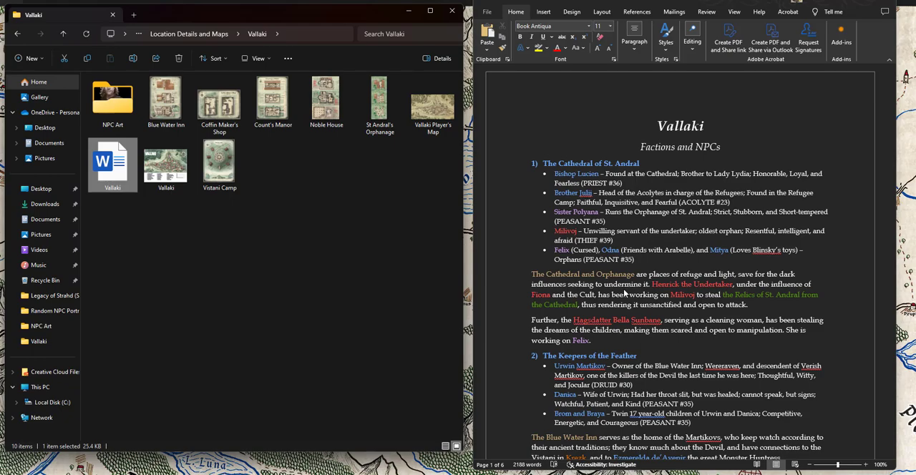
pyautogui.moveTo(684, 223)
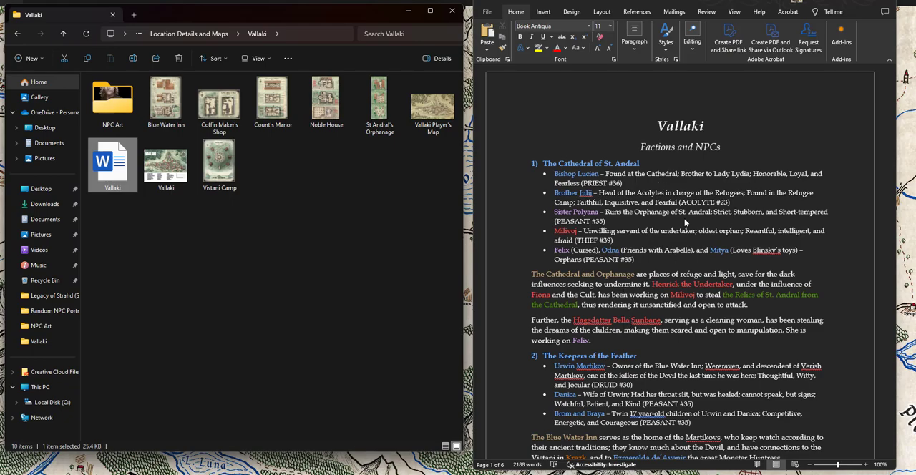
pyautogui.moveTo(635, 261)
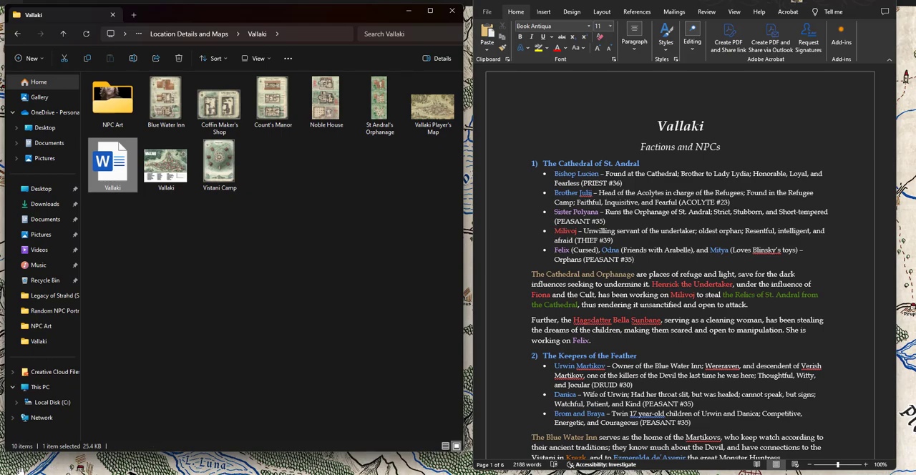
# - Page down through the factions from the Cathedral to the Vistani, then back up toward the Order of the Silver Scale
pyautogui.scroll(-3)
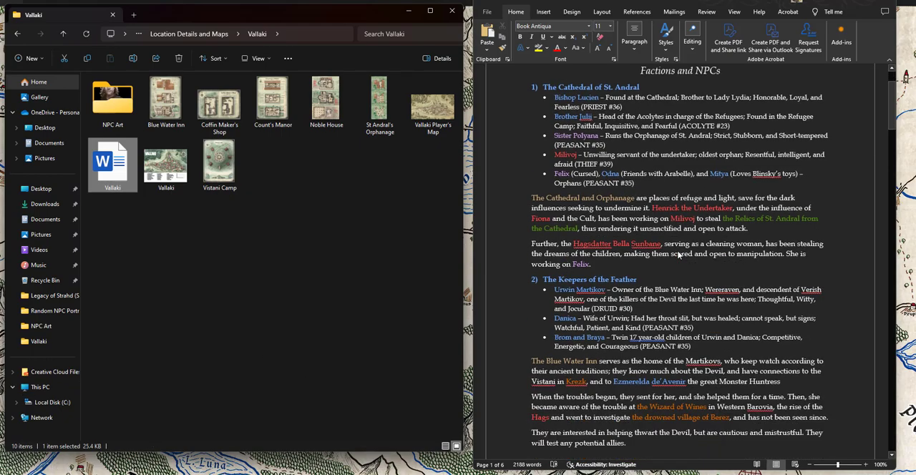
pyautogui.scroll(3)
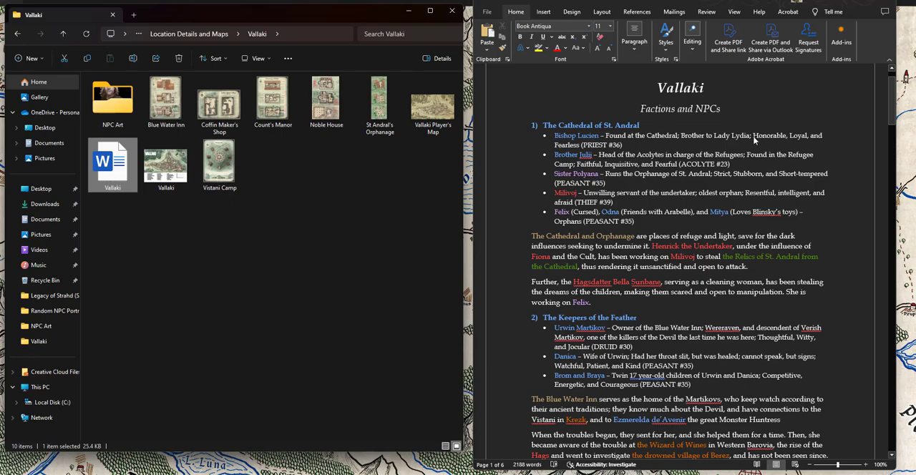
pyautogui.moveTo(799, 168)
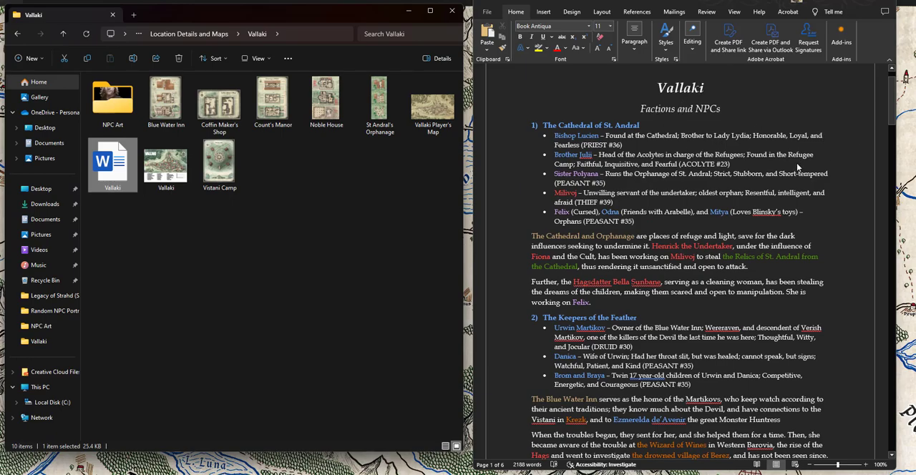
pyautogui.moveTo(750, 239)
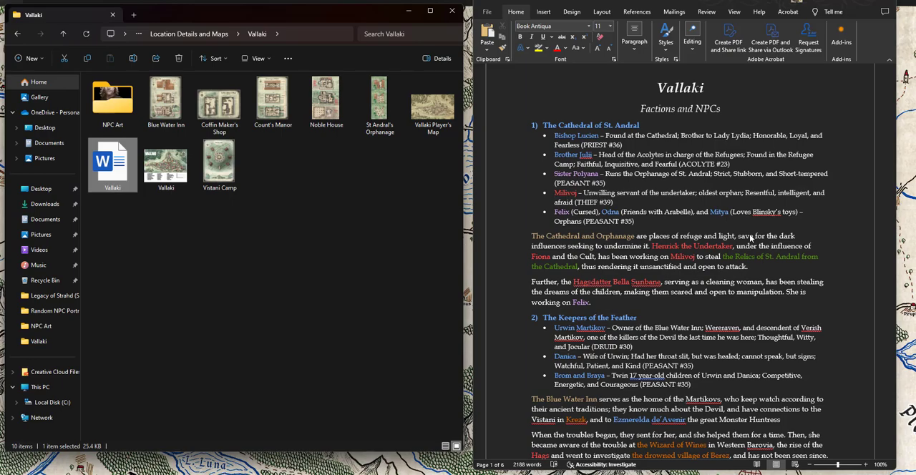
pyautogui.moveTo(661, 128)
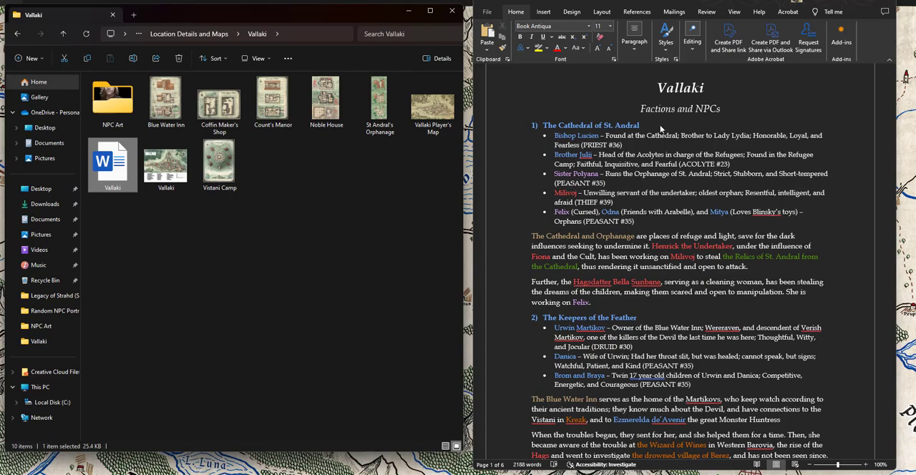
pyautogui.scroll(-3)
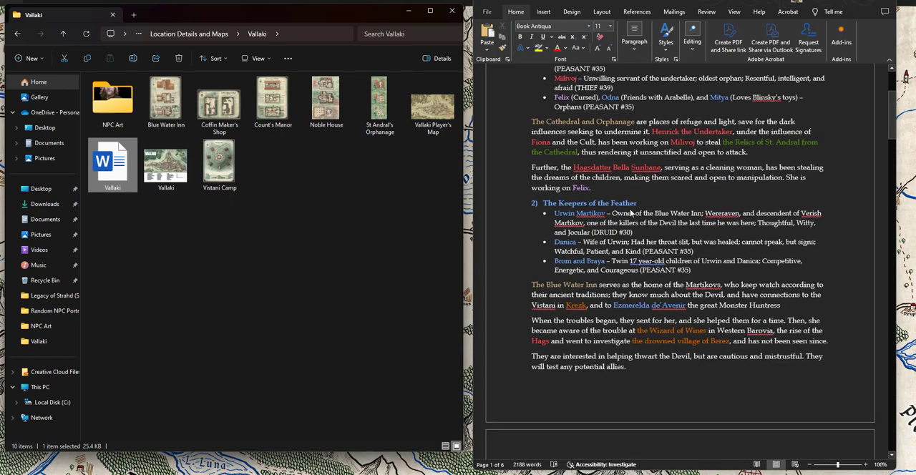
pyautogui.scroll(-3)
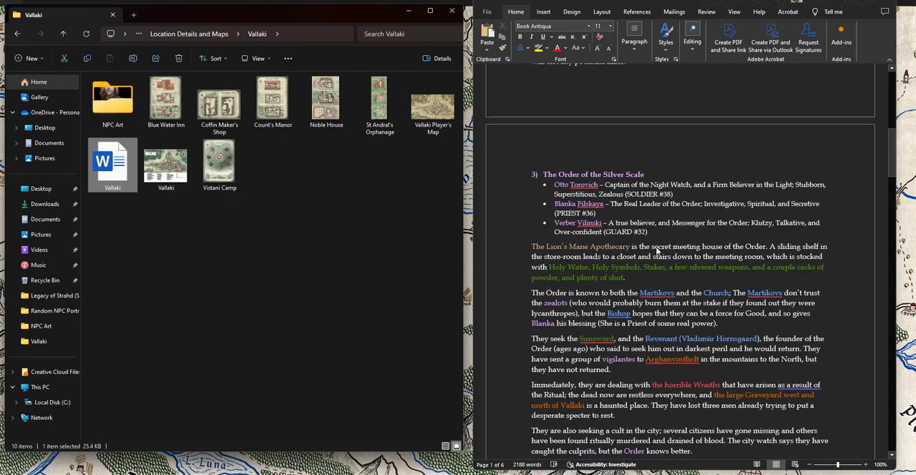
pyautogui.scroll(-3)
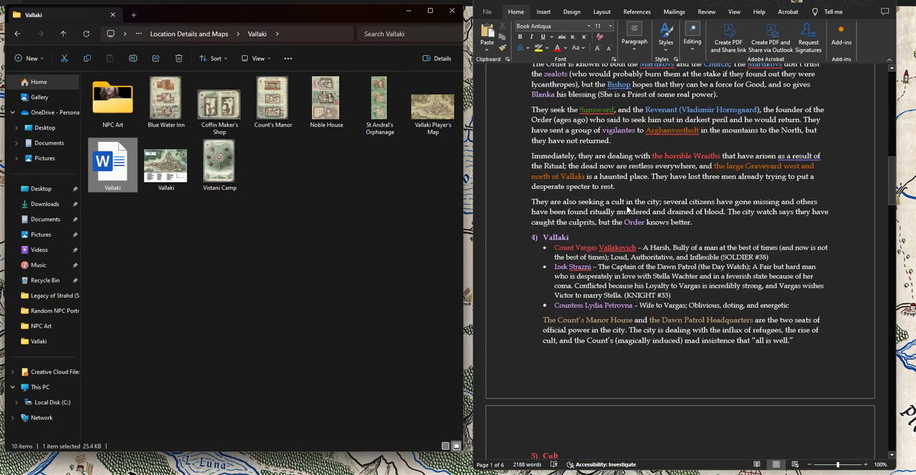
pyautogui.scroll(-3)
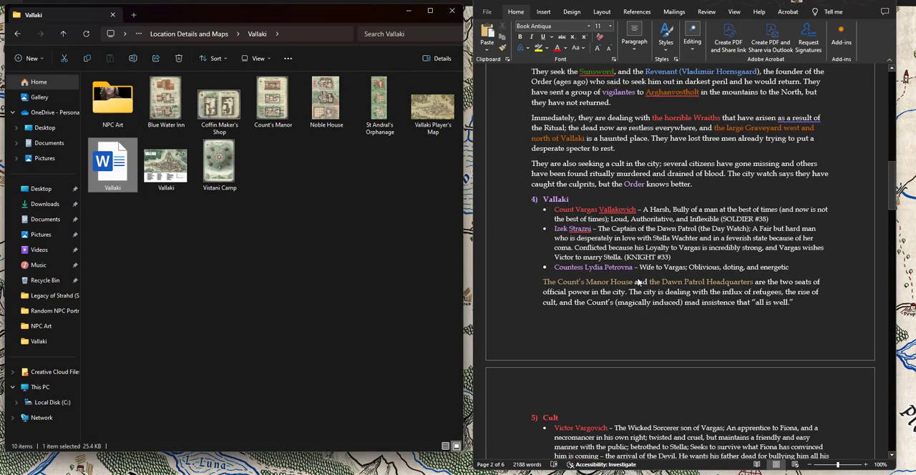
pyautogui.scroll(-3)
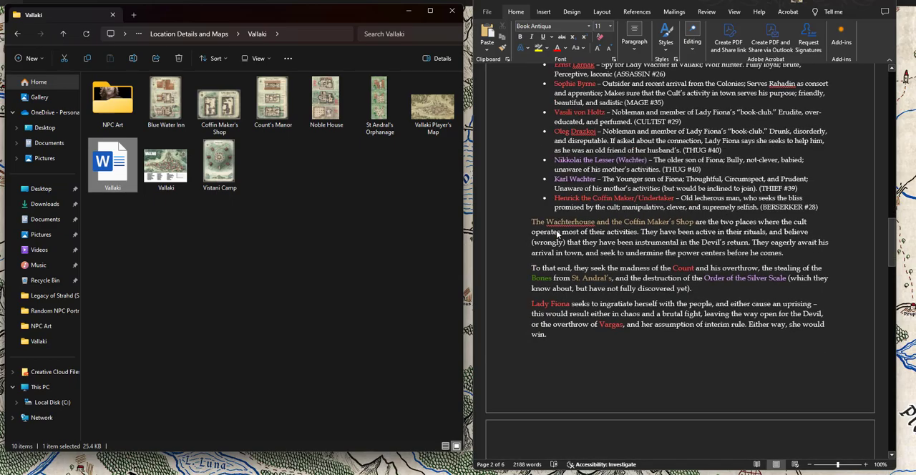
pyautogui.scroll(-3)
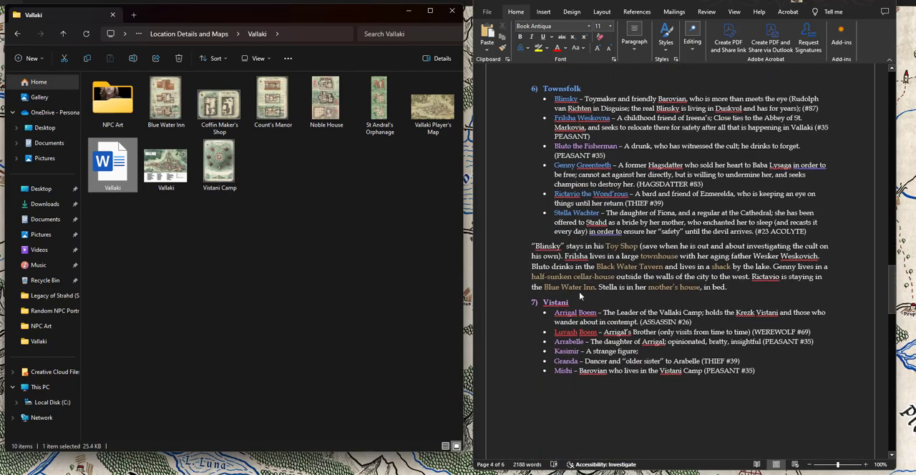
pyautogui.scroll(3)
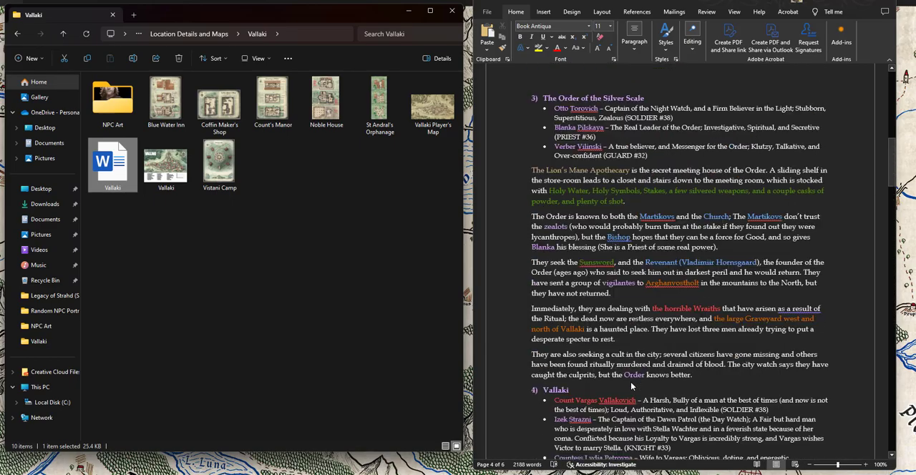
pyautogui.scroll(3)
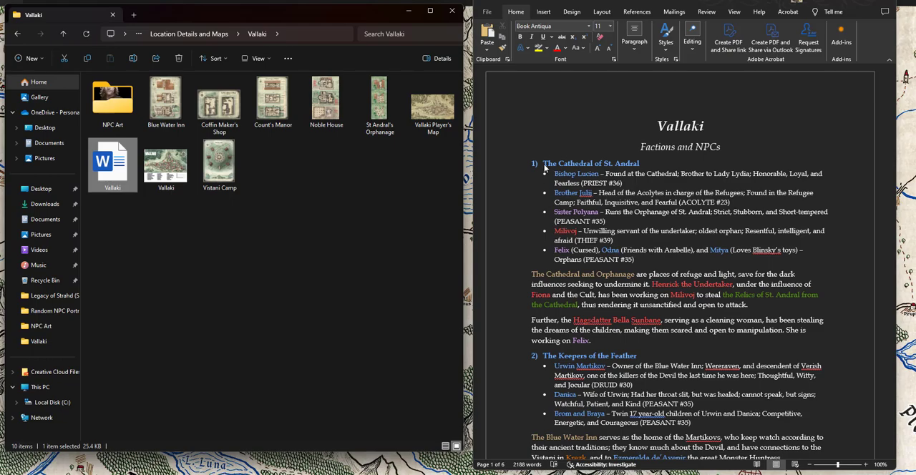
pyautogui.moveTo(578, 228)
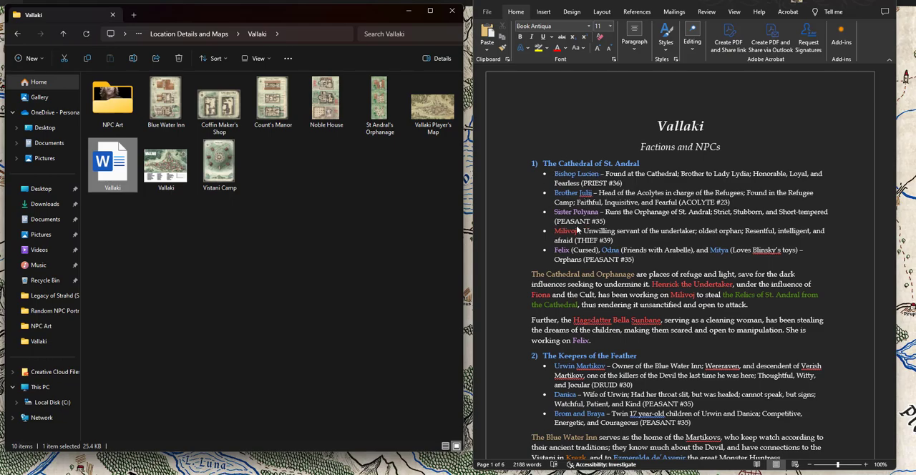
pyautogui.moveTo(570, 278)
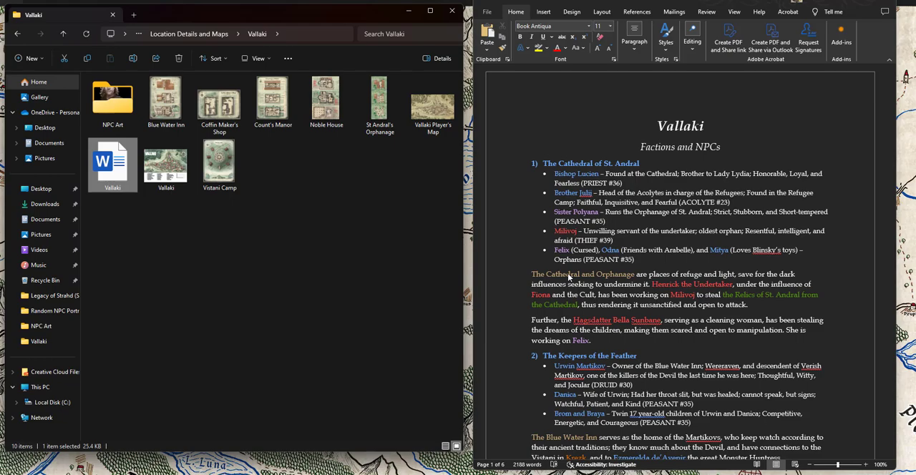
pyautogui.moveTo(575, 281)
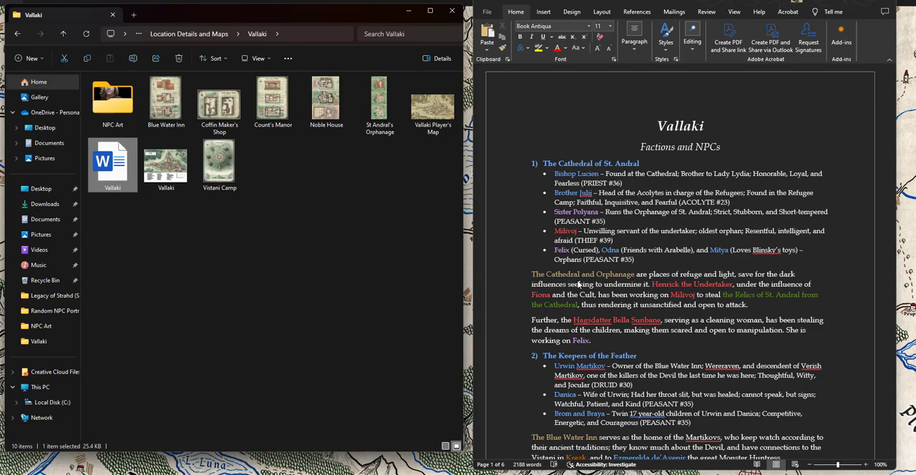
pyautogui.moveTo(537, 283)
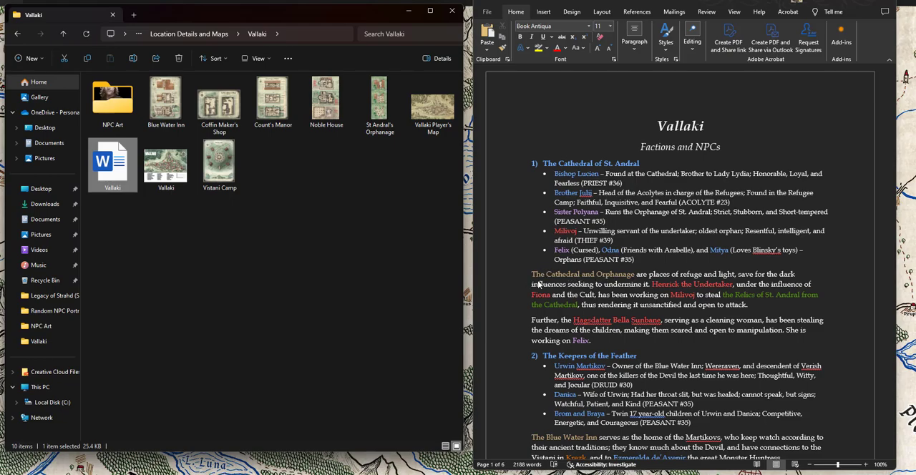
pyautogui.moveTo(621, 279)
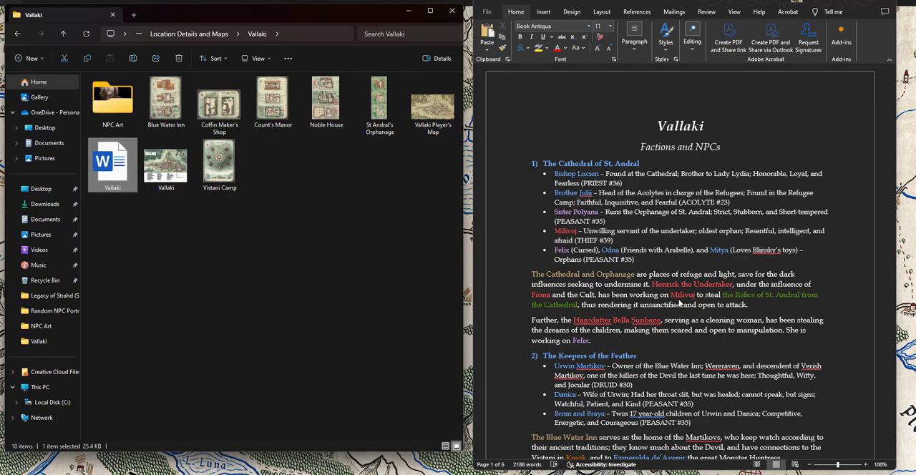
pyautogui.moveTo(613, 192)
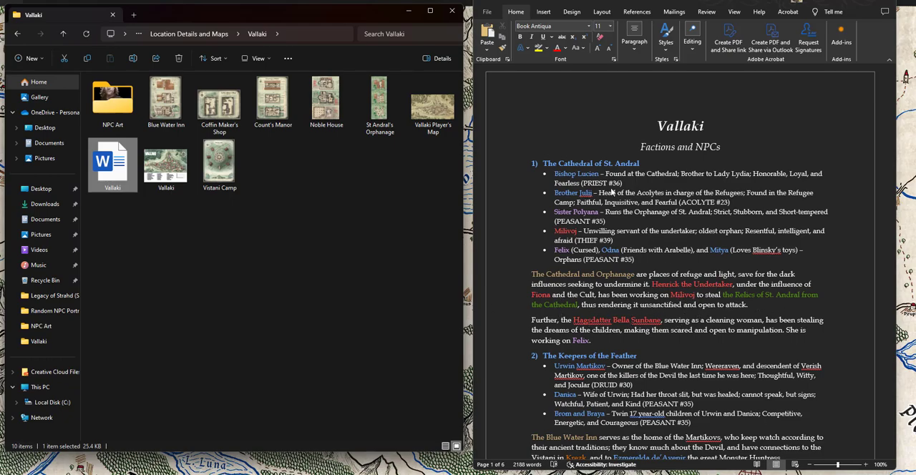
pyautogui.moveTo(570, 213)
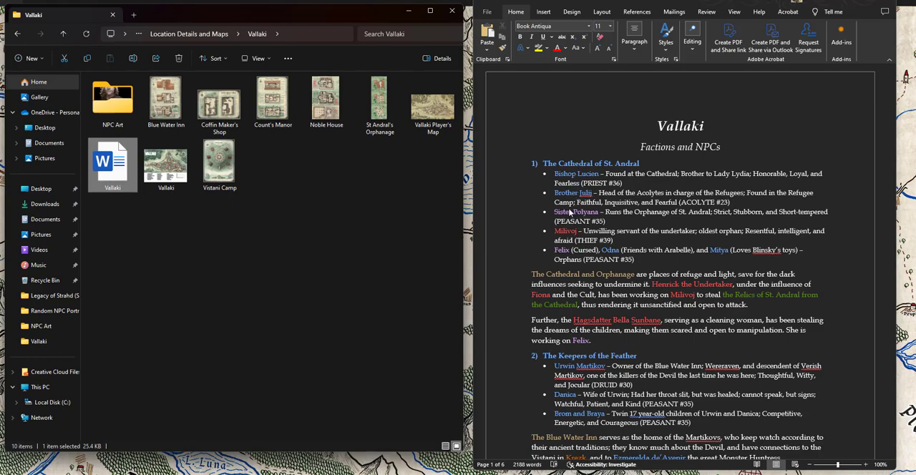
pyautogui.moveTo(747, 180)
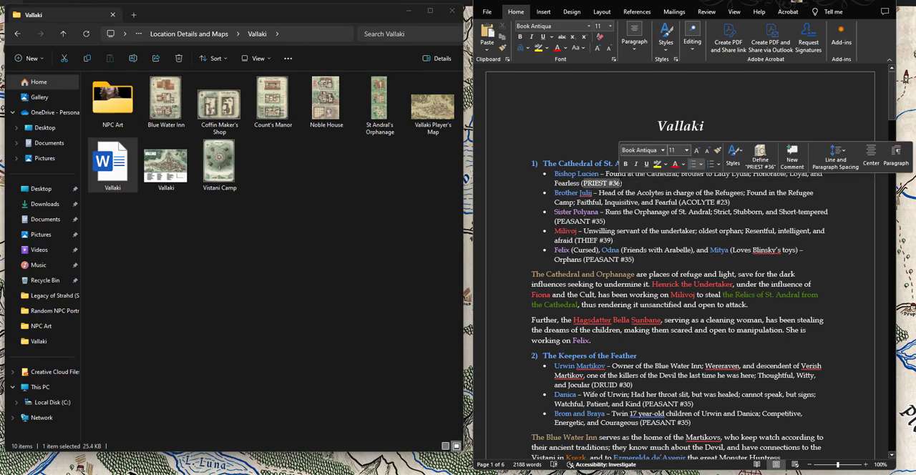
# - Scroll up to the Vallaki title and The Cathedral of St. Andral section
pyautogui.scroll(3)
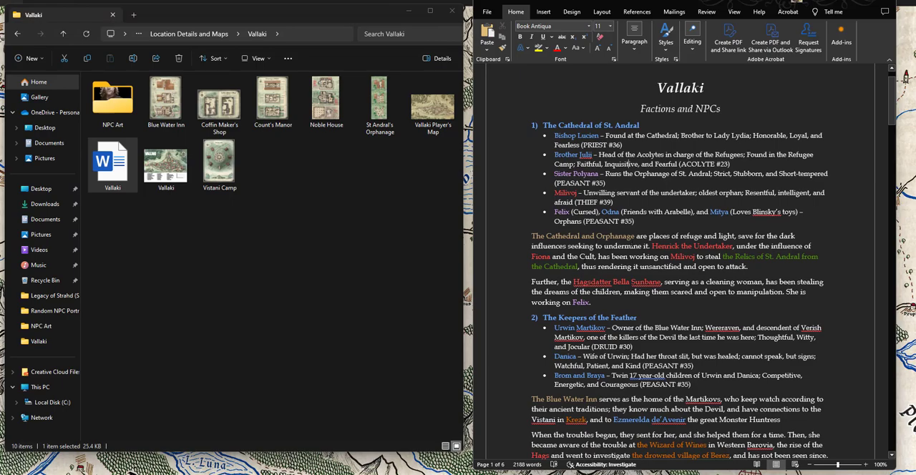
# - Read down through The Keepers of the Feather to the Order of the Silver Scale heading
pyautogui.scroll(-3)
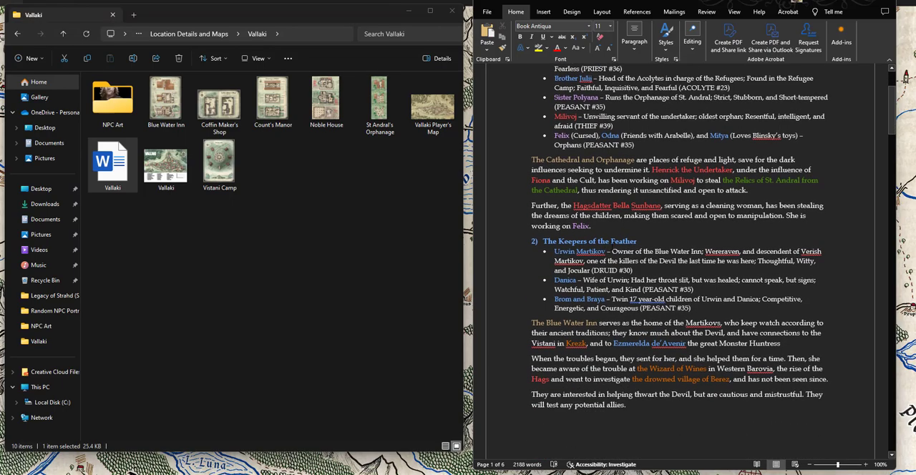
pyautogui.scroll(3)
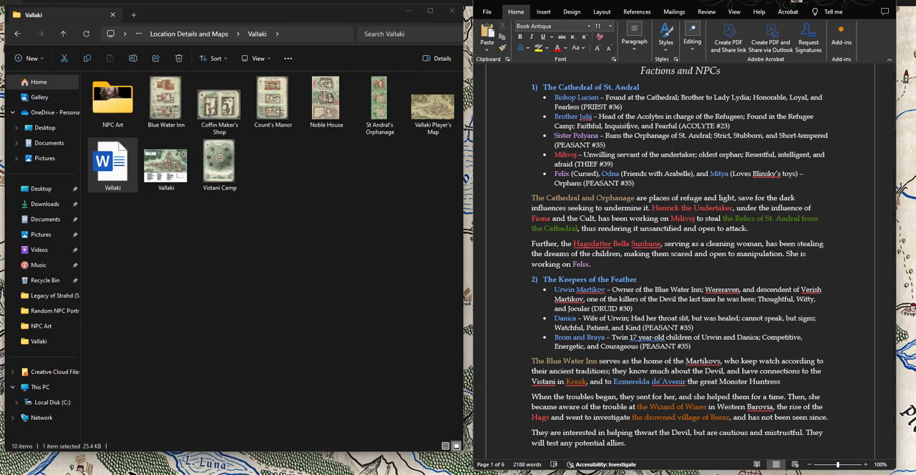
pyautogui.scroll(-3)
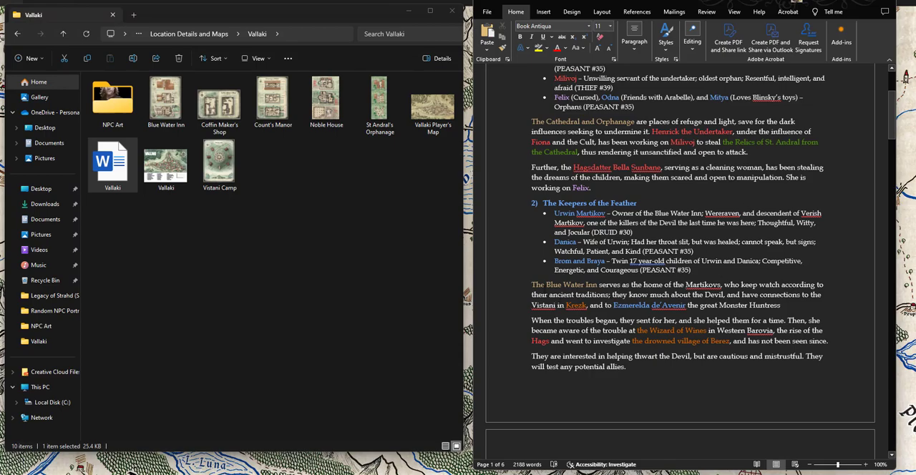
pyautogui.scroll(-3)
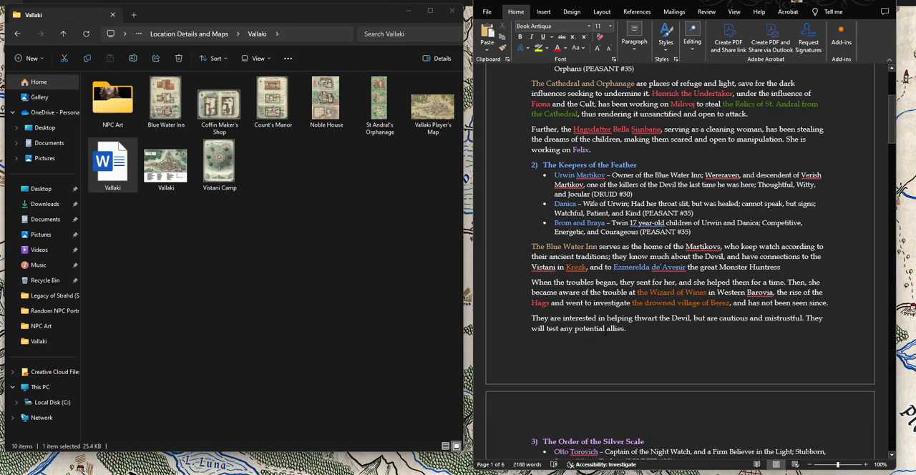
pyautogui.scroll(-3)
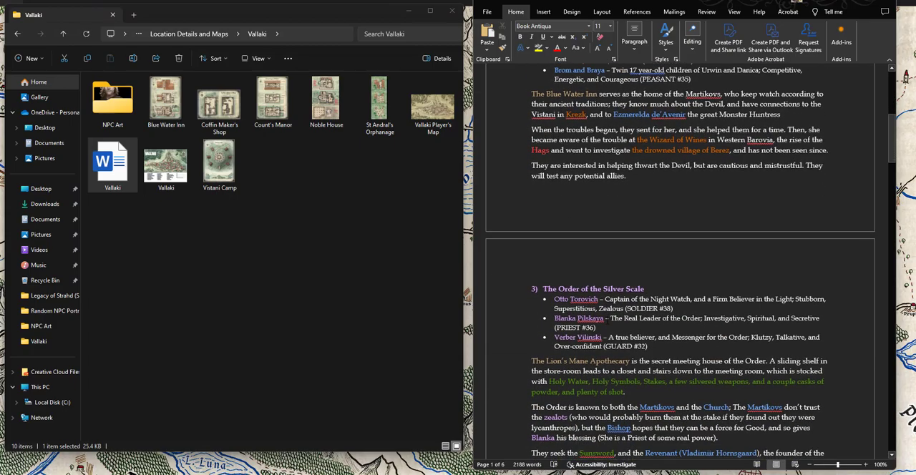
# - Scroll down through the Order of the Silver Scale and Vallaki faction toward the Cult section
pyautogui.scroll(-3)
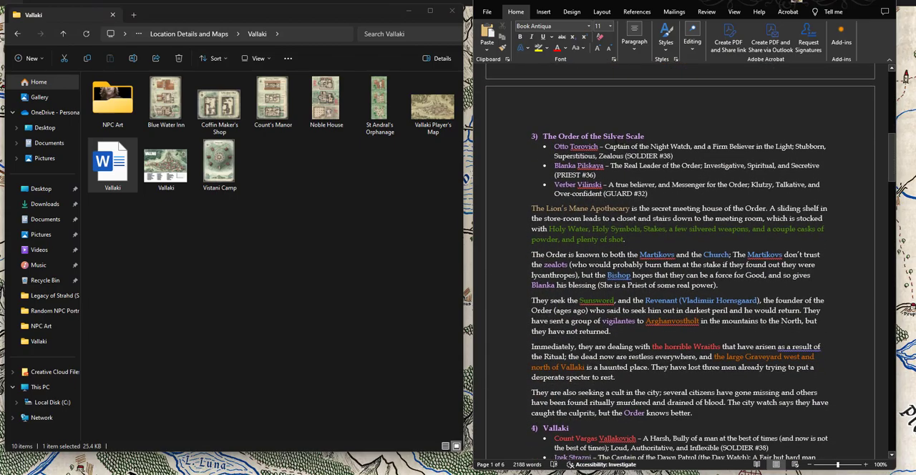
pyautogui.scroll(-3)
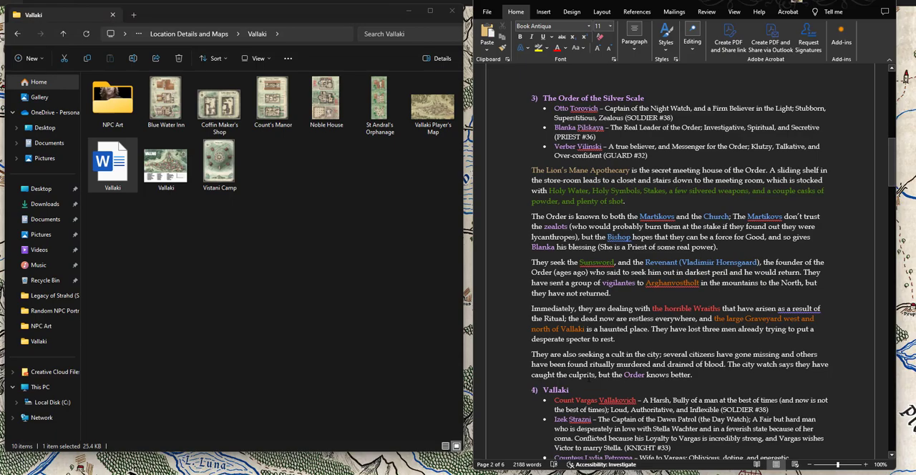
pyautogui.scroll(-3)
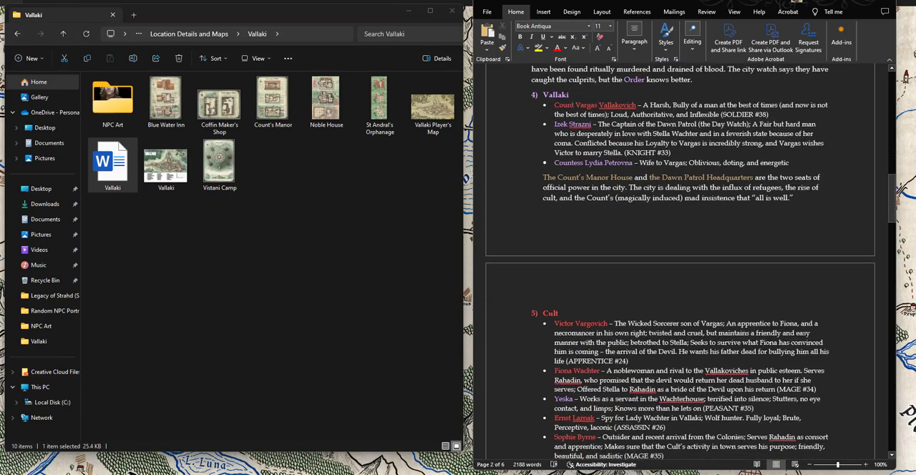
# - Scroll down through the Cult section's member entries to its closing paragraphs
pyautogui.scroll(-3)
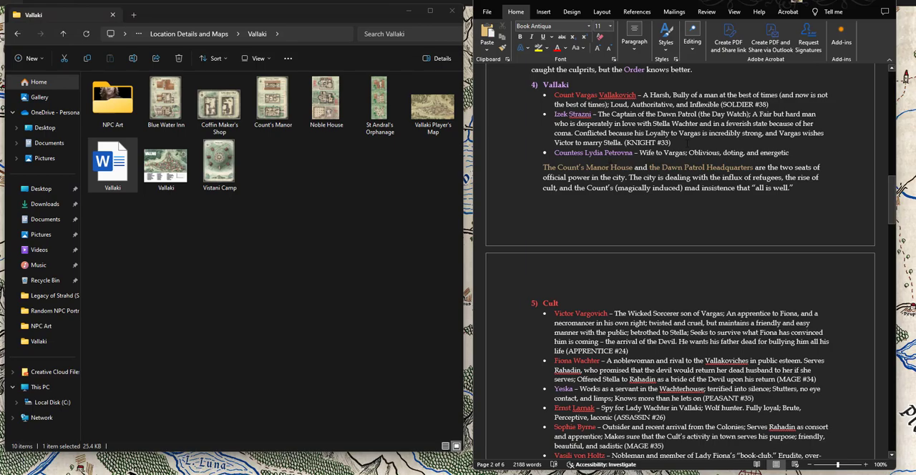
pyautogui.scroll(-3)
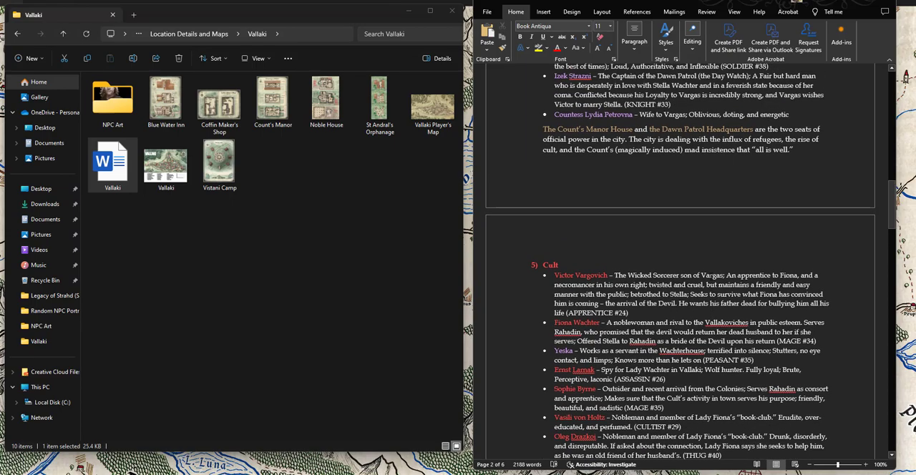
pyautogui.scroll(-3)
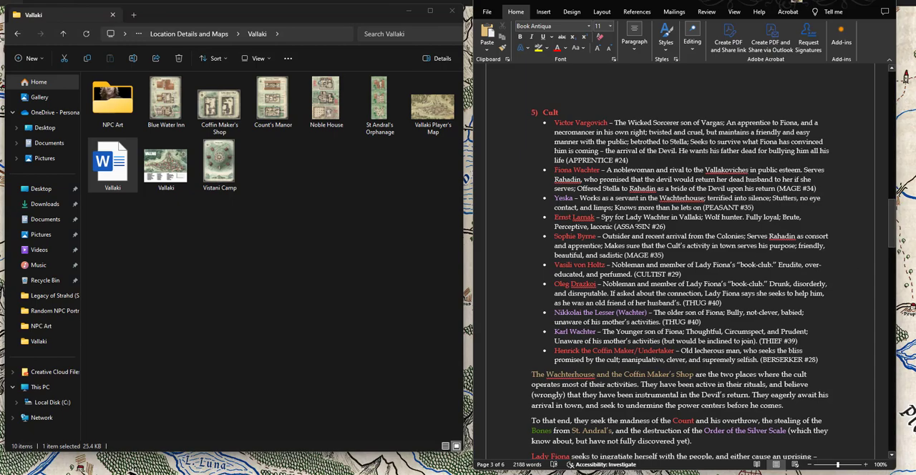
pyautogui.scroll(-3)
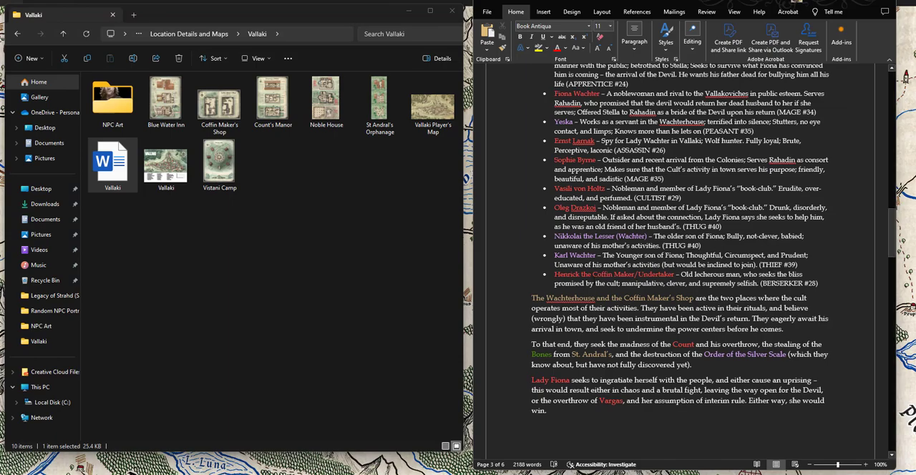
# - Scroll past the Cult's closing paragraphs on Lady Fiona to the Townsfolk heading
pyautogui.scroll(-3)
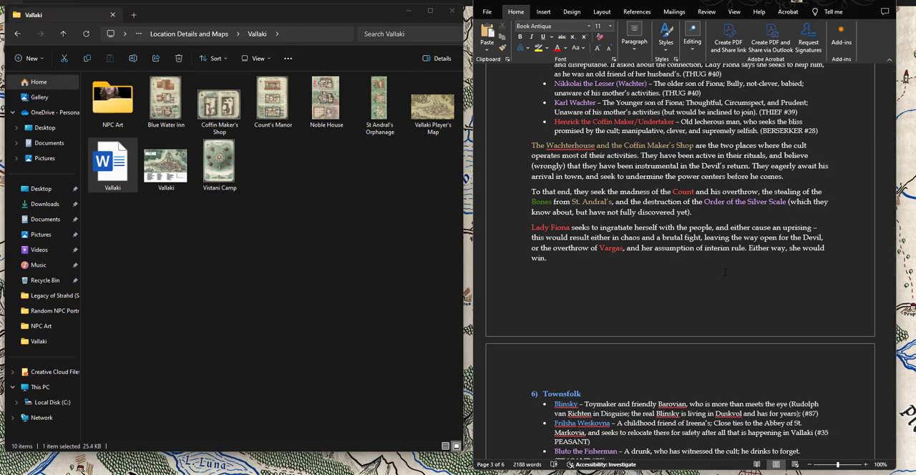
# - Scroll down to show the full Townsfolk list with the Vistani section beginning below
pyautogui.scroll(-3)
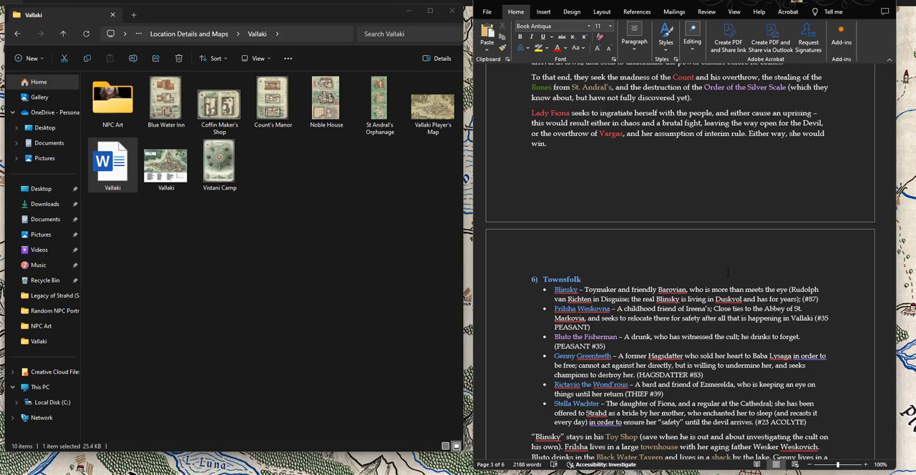
pyautogui.scroll(-3)
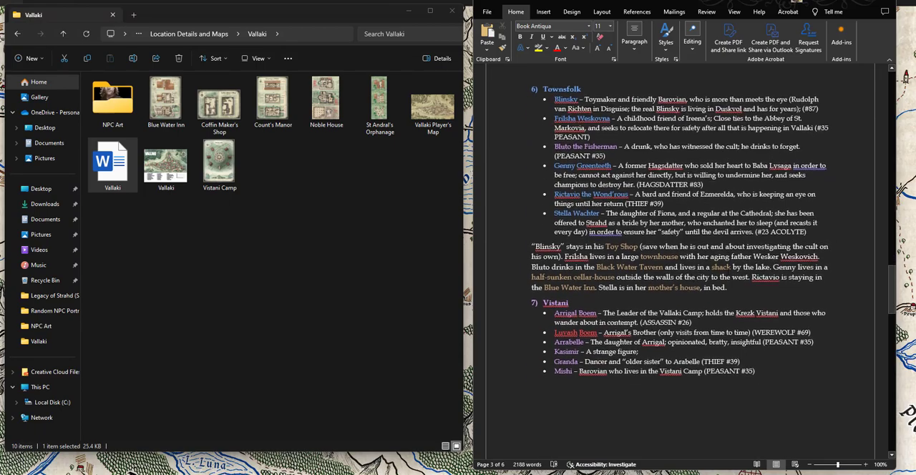
# - Scroll through the Townsfolk entries into the Vistani list from Arrigal Ibrus to Mulu
pyautogui.scroll(-3)
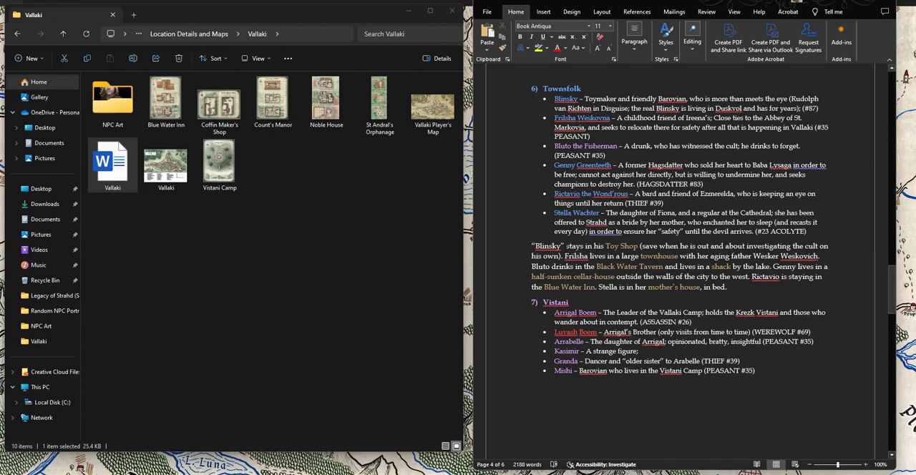
# - Scroll to the end of the Vistani list, with Mulu last on the page
pyautogui.scroll(-3)
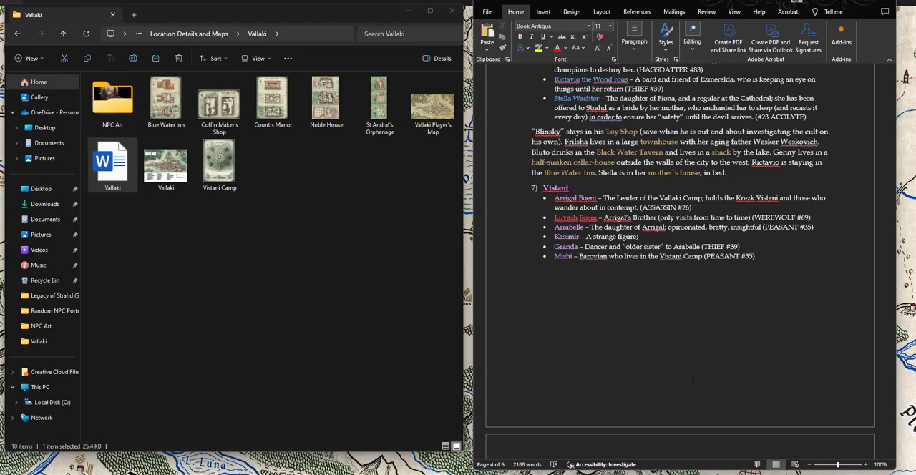
# - Skim 'What the Bishop Knows', then scroll back to the opening Factions page
pyautogui.scroll(-3)
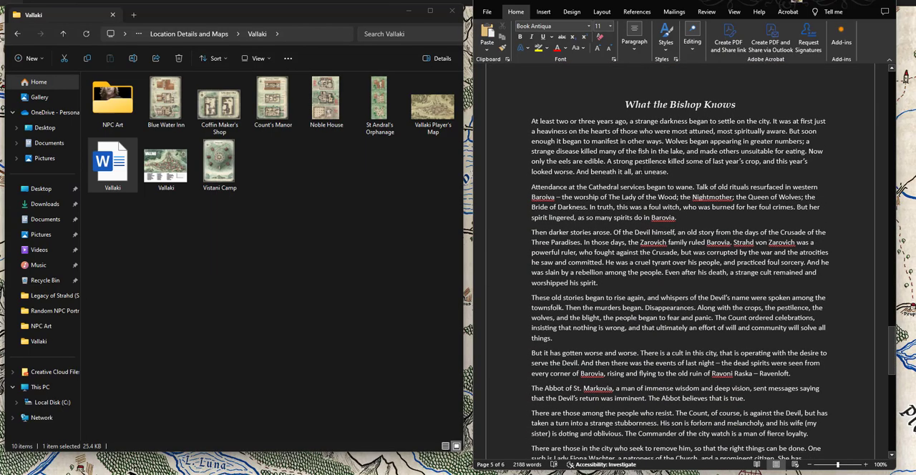
pyautogui.scroll(-3)
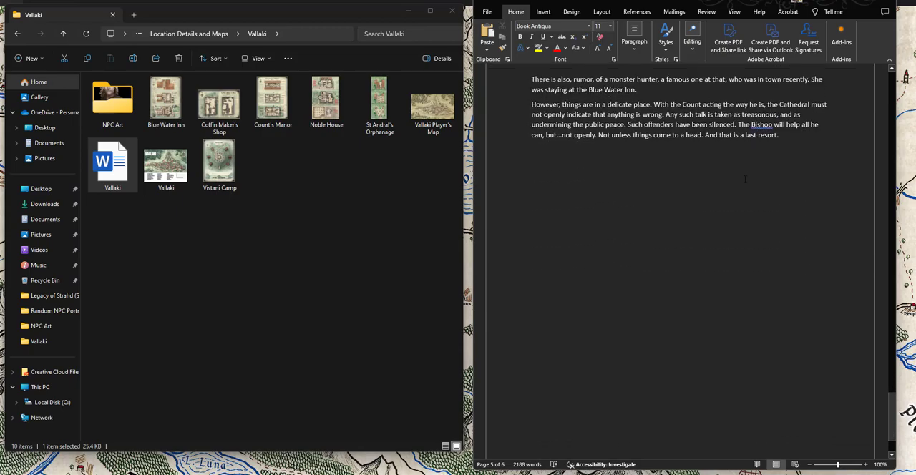
pyautogui.scroll(3)
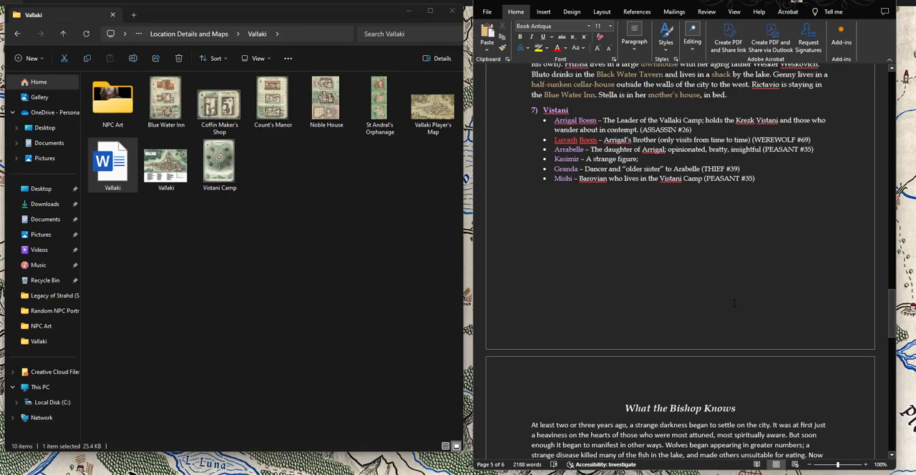
pyautogui.scroll(3)
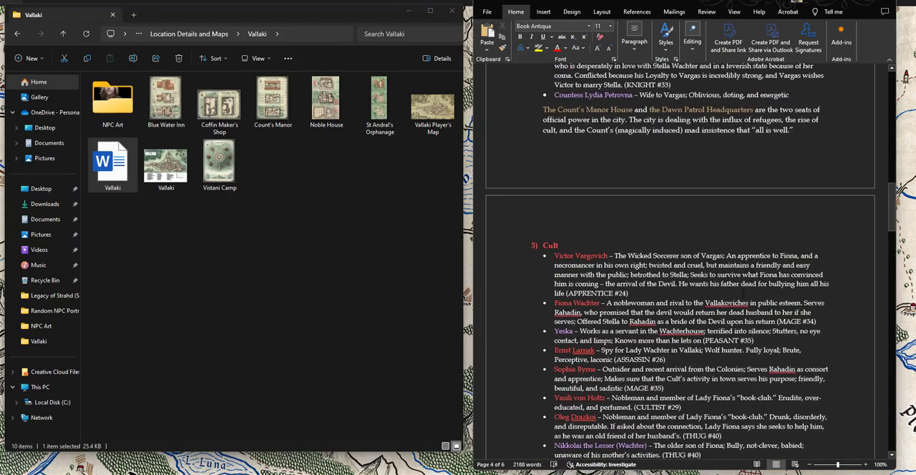
pyautogui.scroll(3)
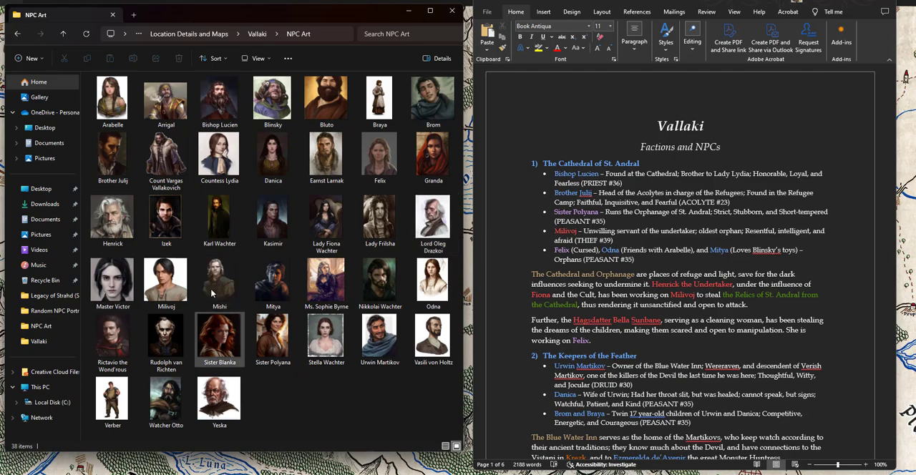
# - Browse the NPC Art character portrait thumbnails, then close the folder window
pyautogui.click(271, 215)
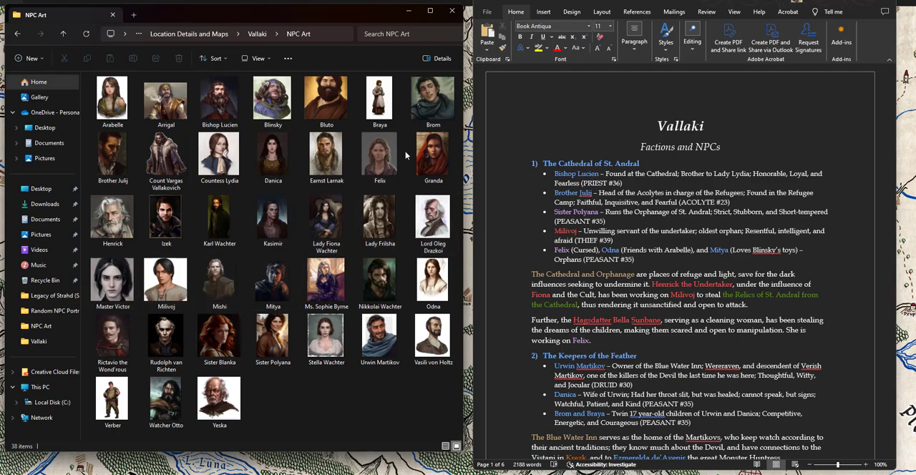
pyautogui.click(272, 97)
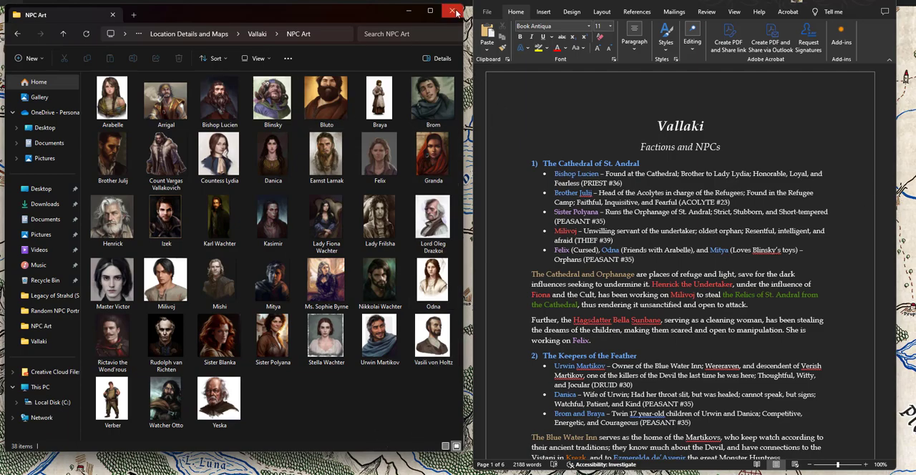
pyautogui.scroll(-3)
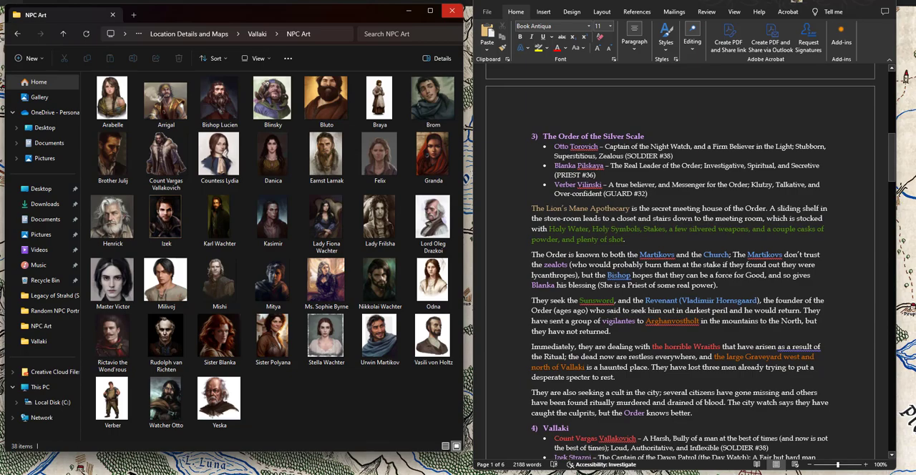
pyautogui.moveTo(452, 12)
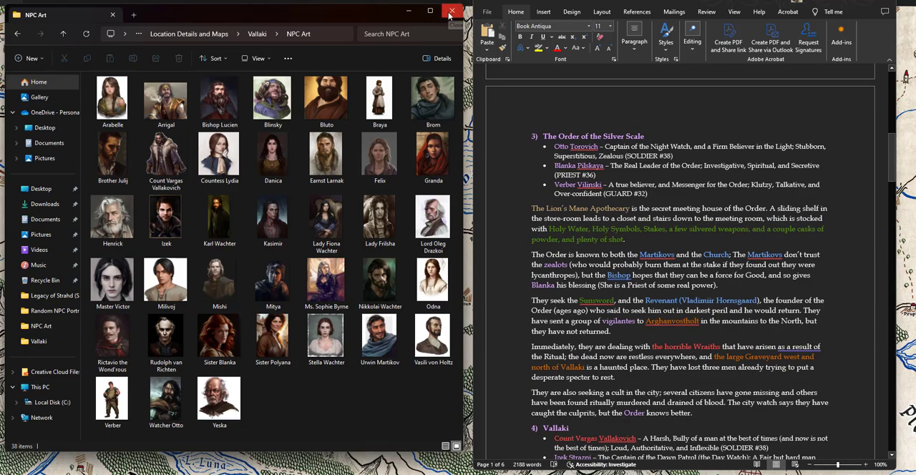
pyautogui.moveTo(453, 11)
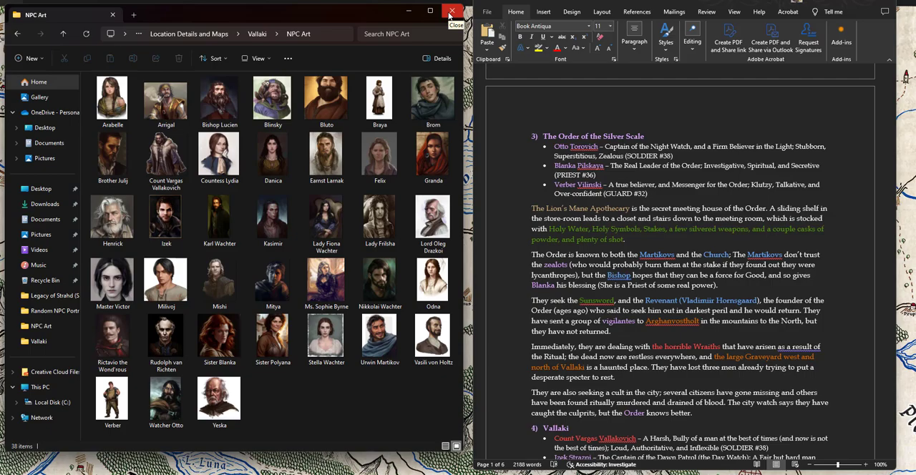
pyautogui.click(451, 11)
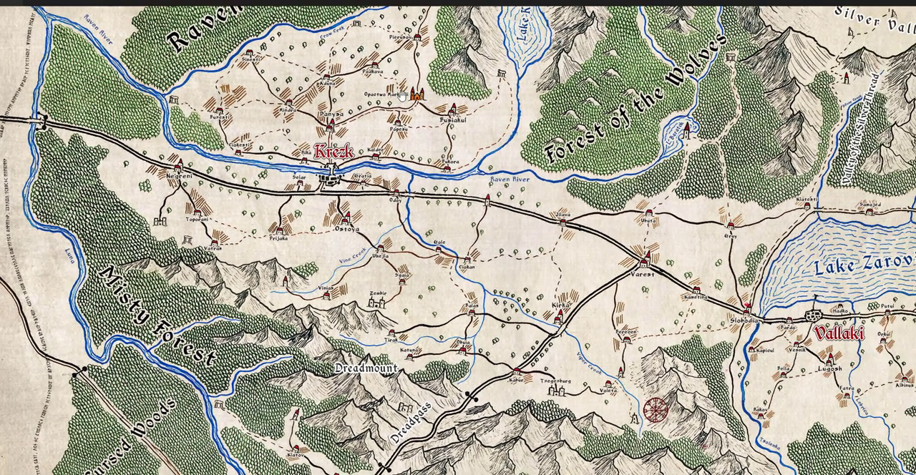
pyautogui.moveTo(286, 136)
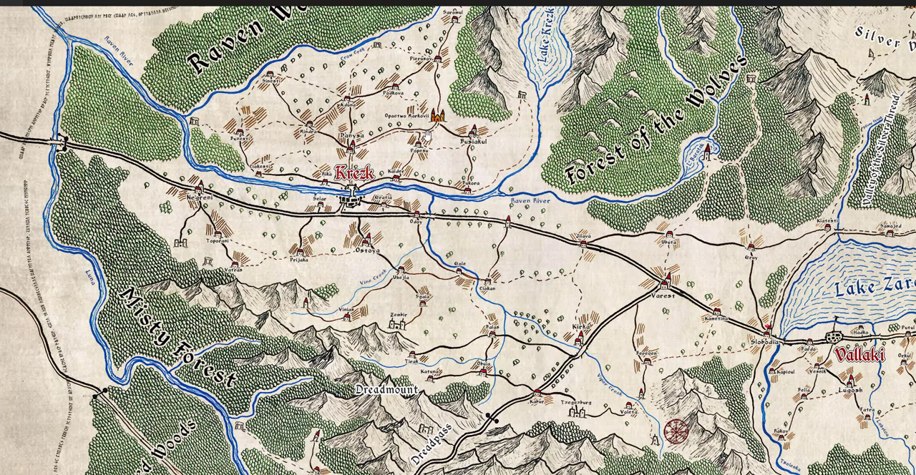
pyautogui.moveTo(487, 263)
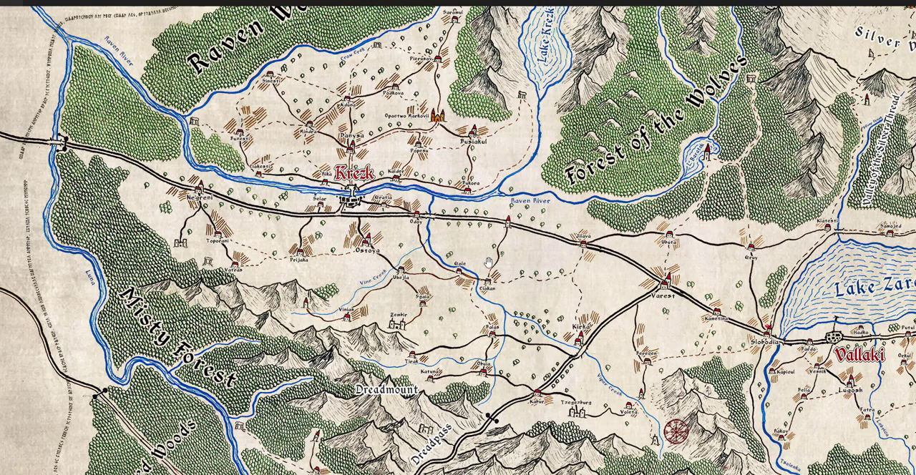